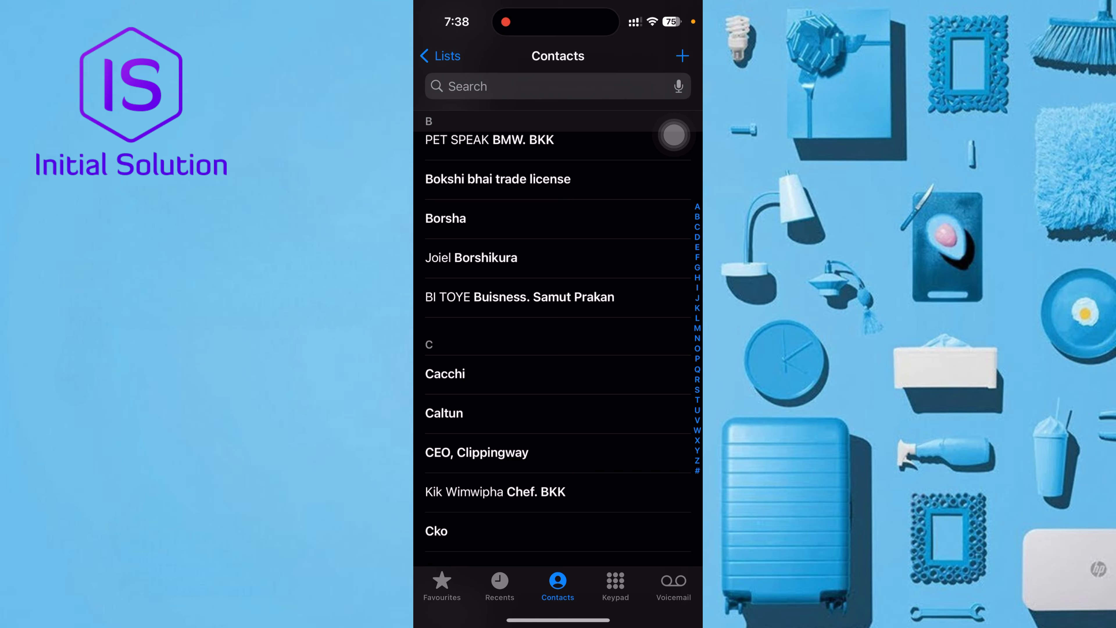
- Scroll the alphabetical contacts list from the B entries down to the J section with Jahangir Bhai
scroll("down", 3)
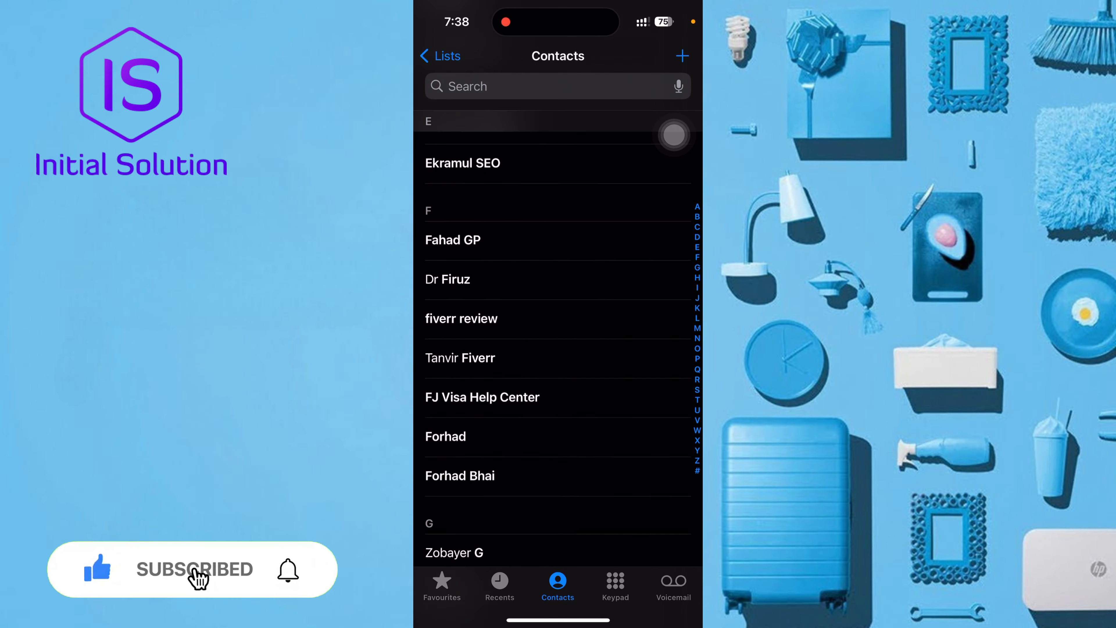
scroll("down", 3)
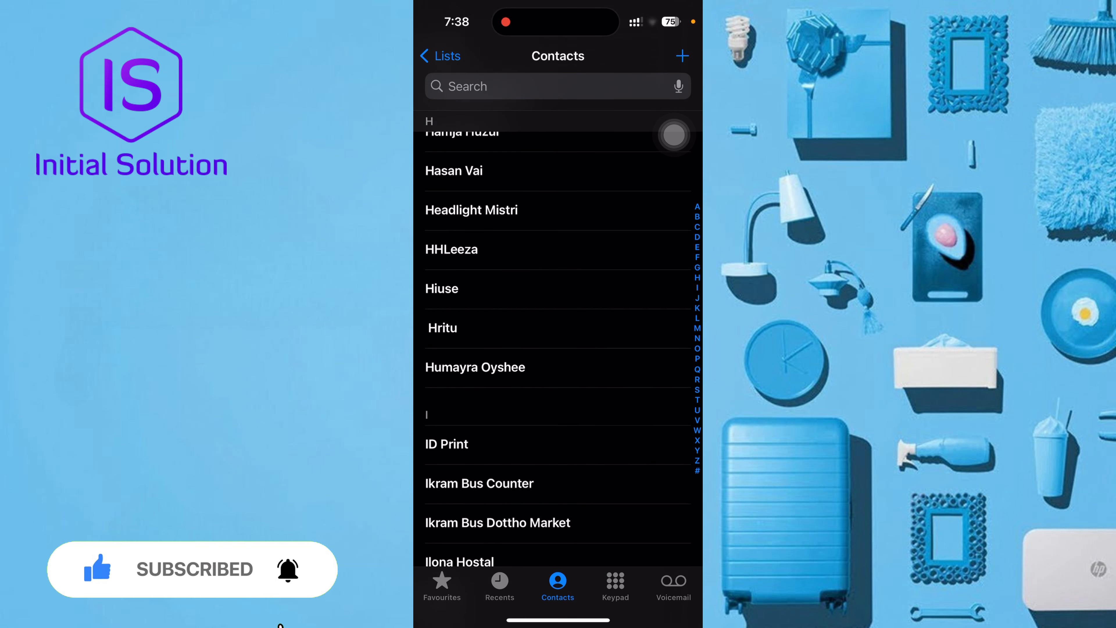
scroll("down", 3)
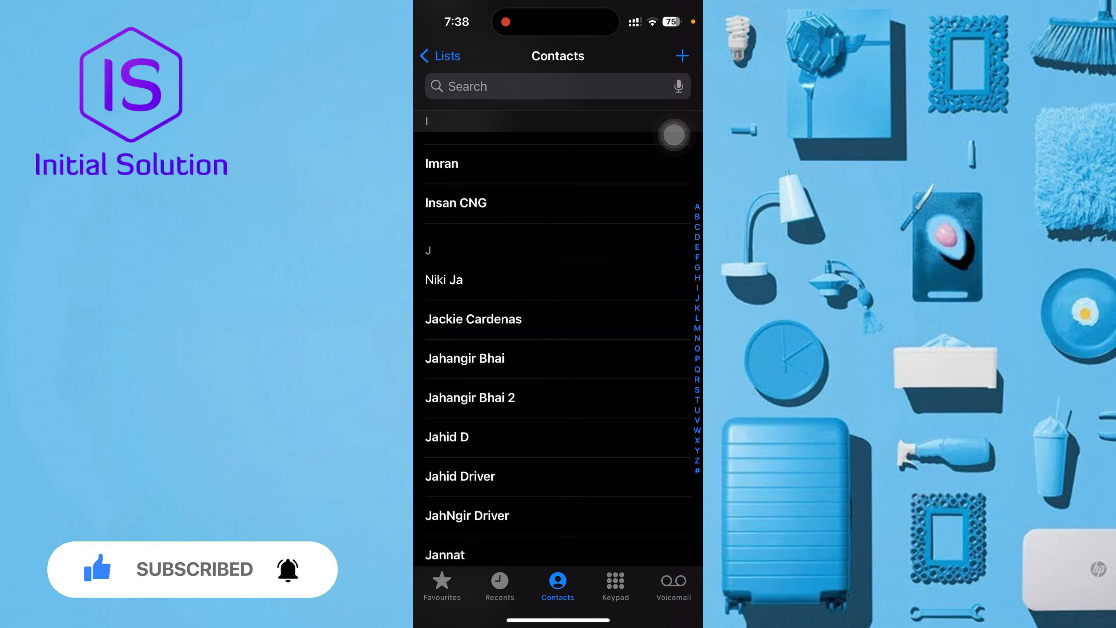
- Message Jahangir Bhai from his contact card and bring up location sharing in the draft
left_click(464, 358)
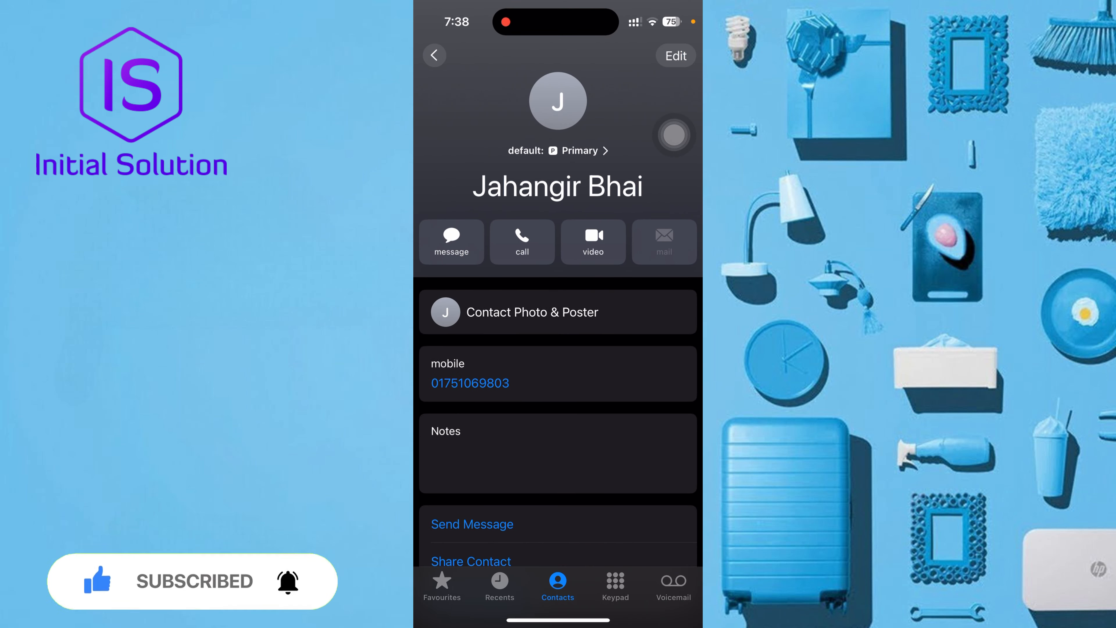
left_click(451, 241)
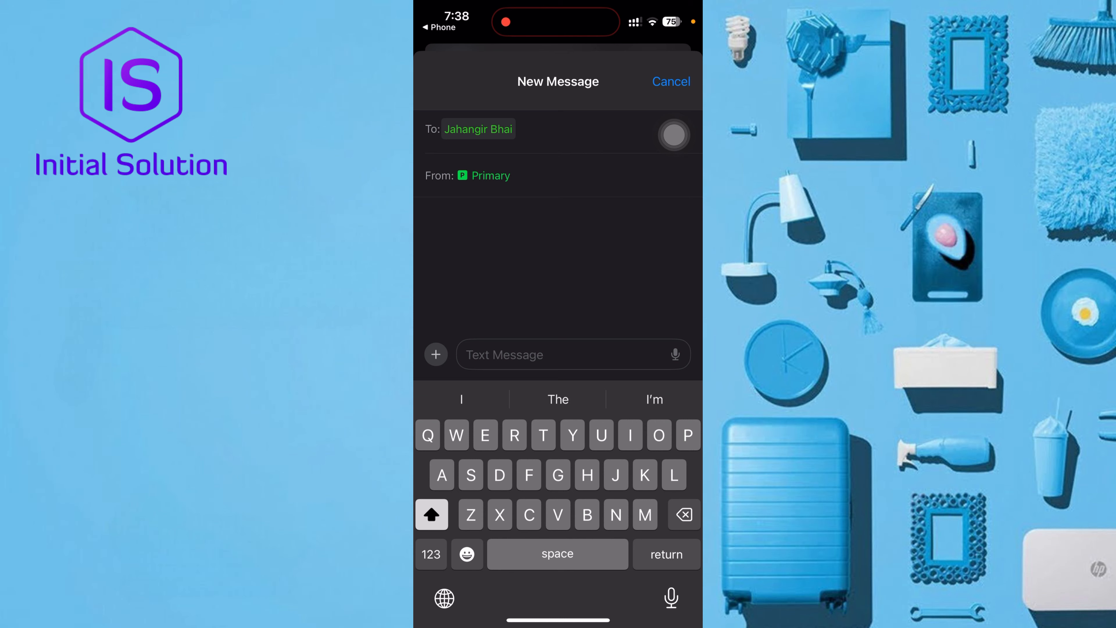
left_click(435, 354)
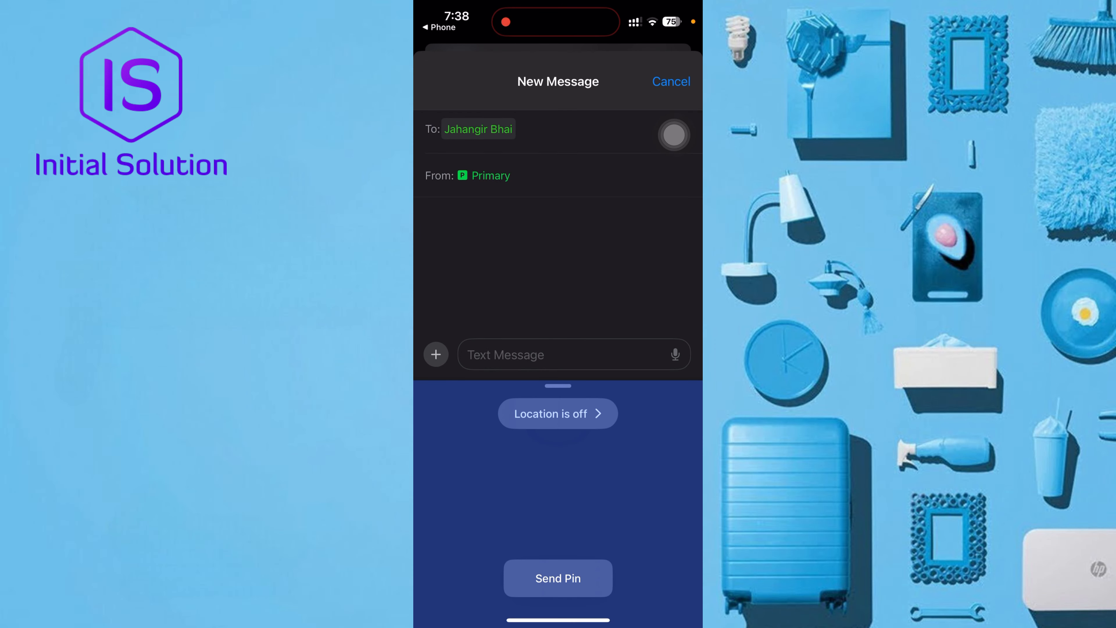
- Follow the 'Location is off' alert into Settings, confirm Location Services is on, and return to the draft
left_click(558, 412)
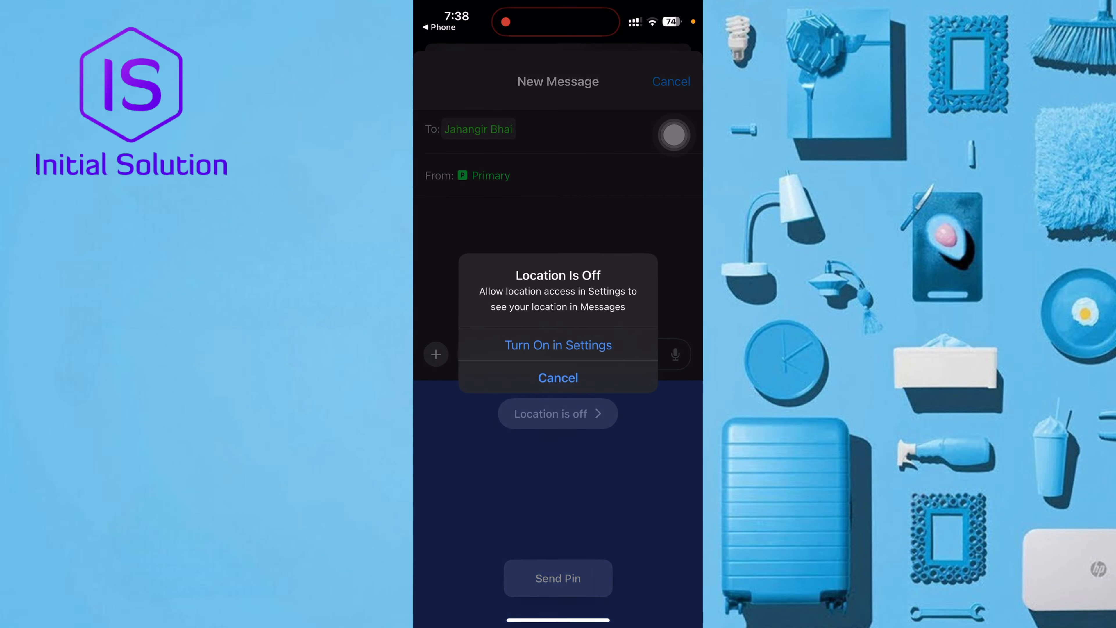
left_click(558, 345)
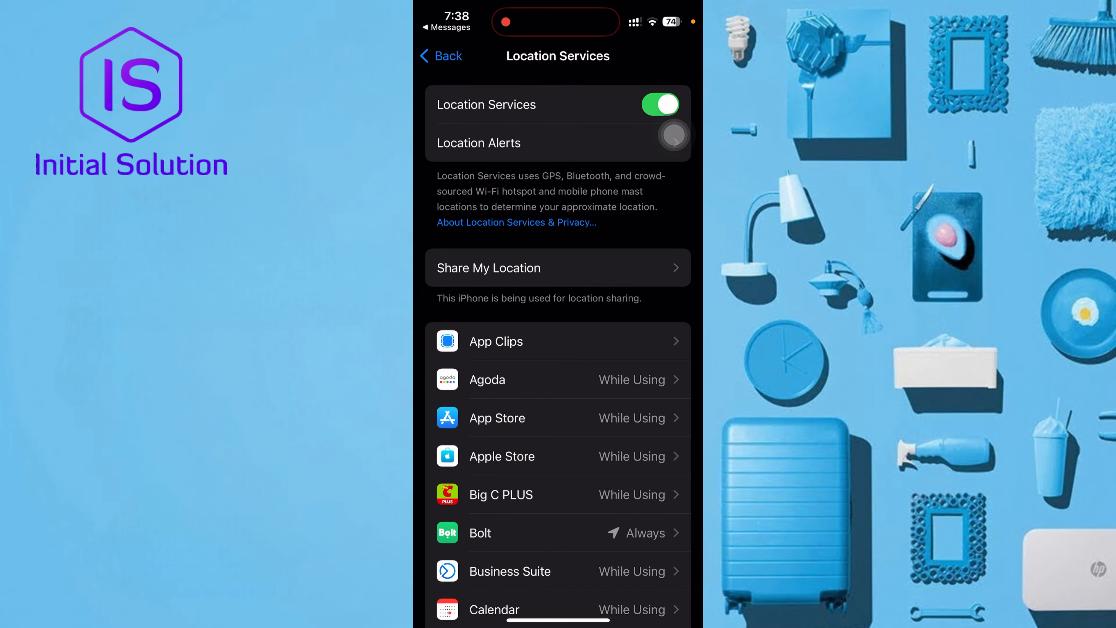
left_click(559, 267)
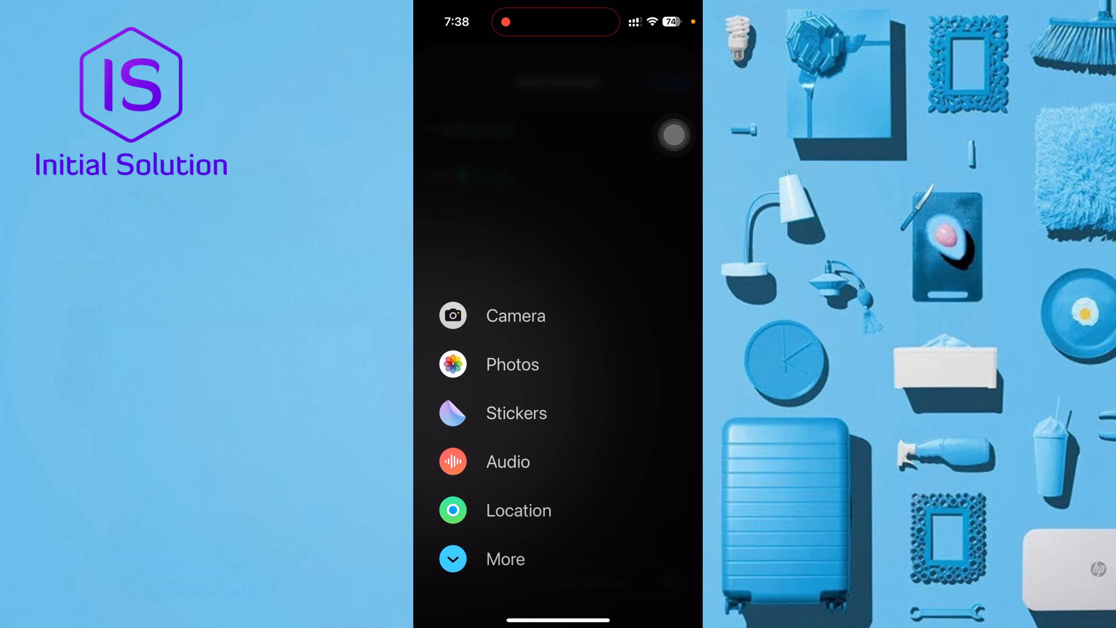
- Choose Location again and, when told location is off, go to the Messages location settings
left_click(517, 511)
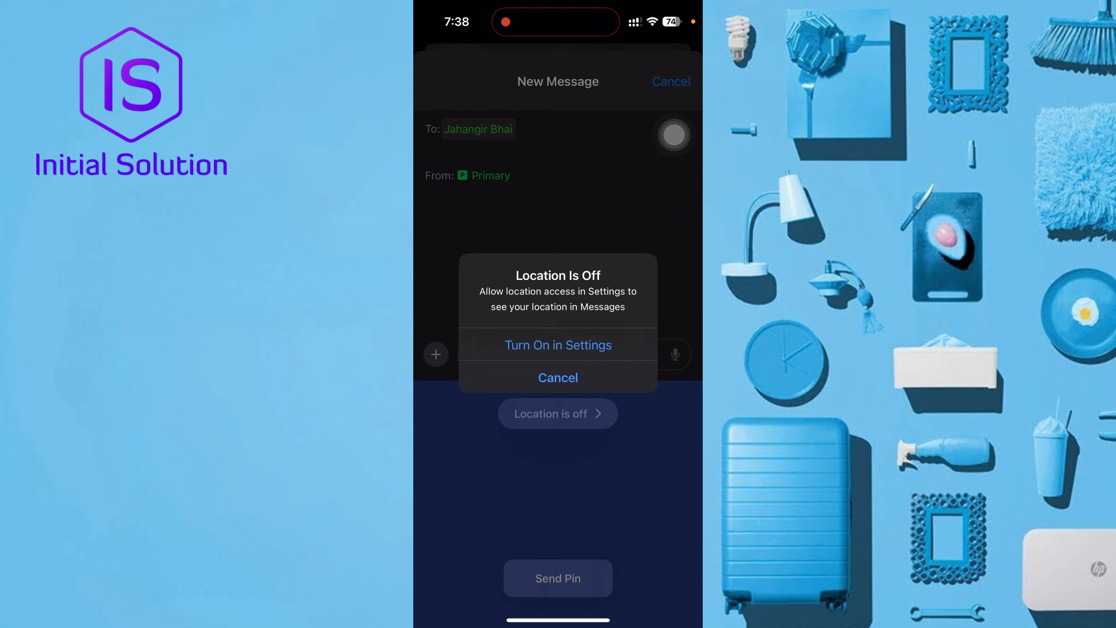
left_click(558, 345)
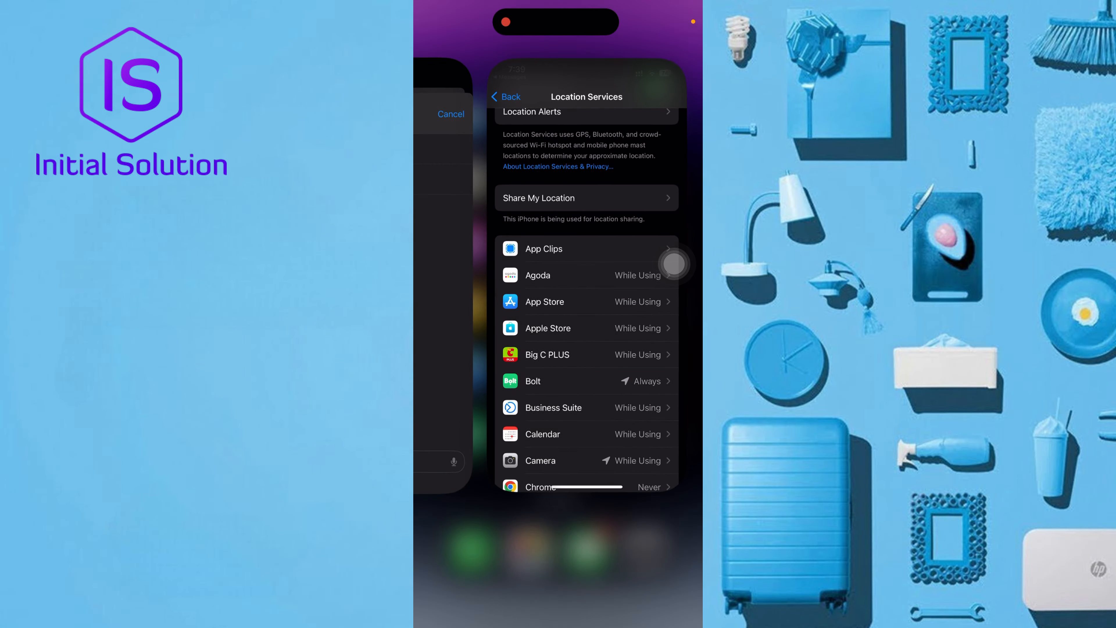
- Allow Messages location While Using the App, then attach a current-location pin to Jahangir Bhai's message
scroll("down", 3)
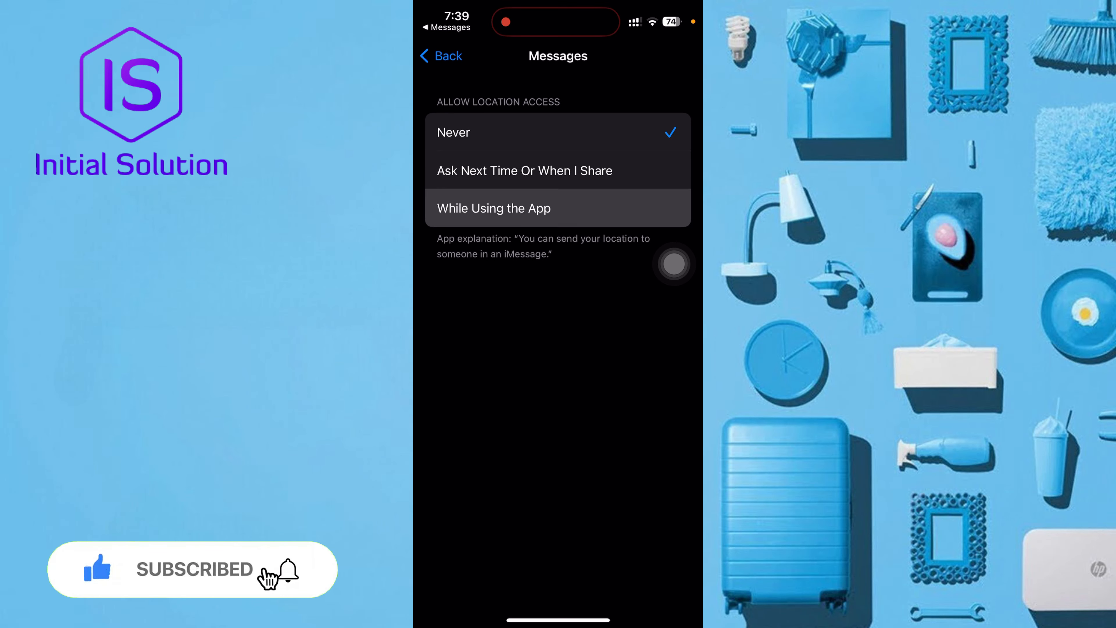
left_click(493, 208)
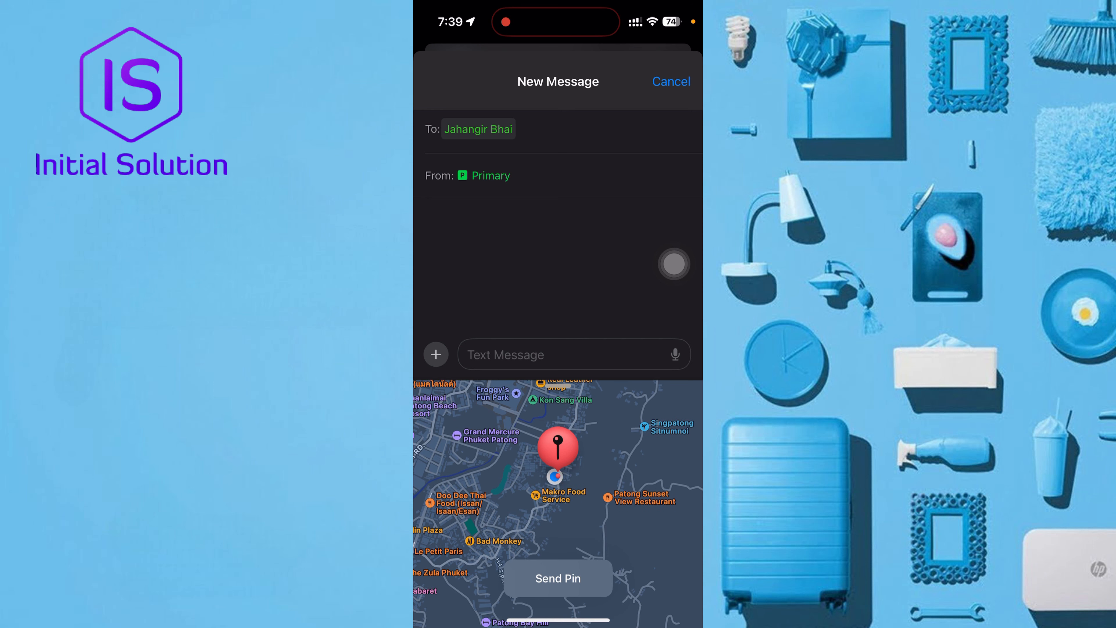
left_click(557, 579)
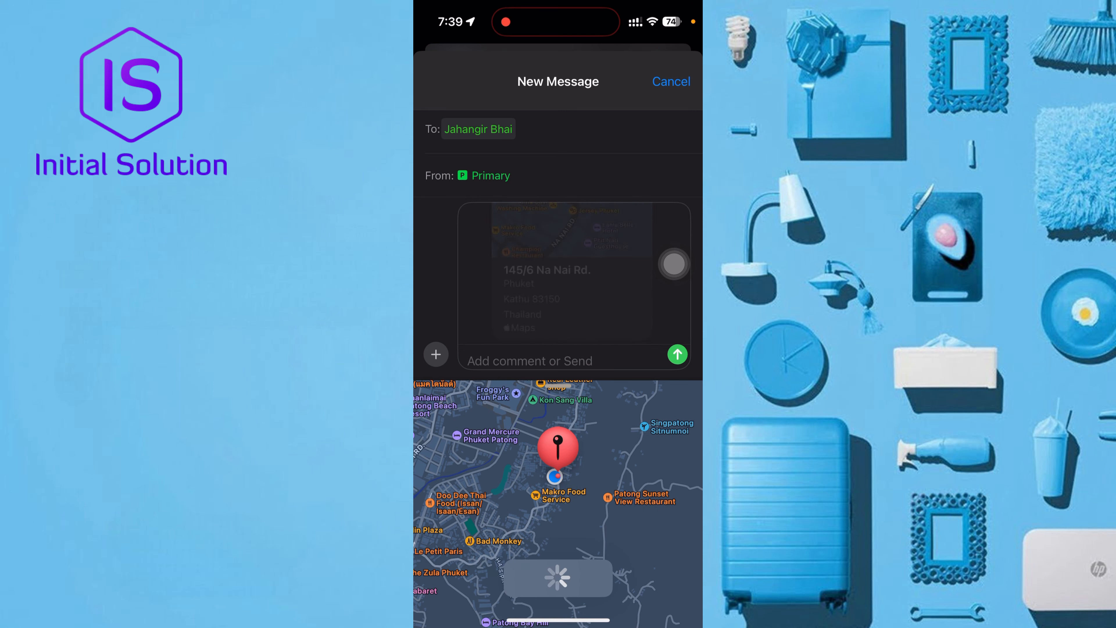
left_click(528, 357)
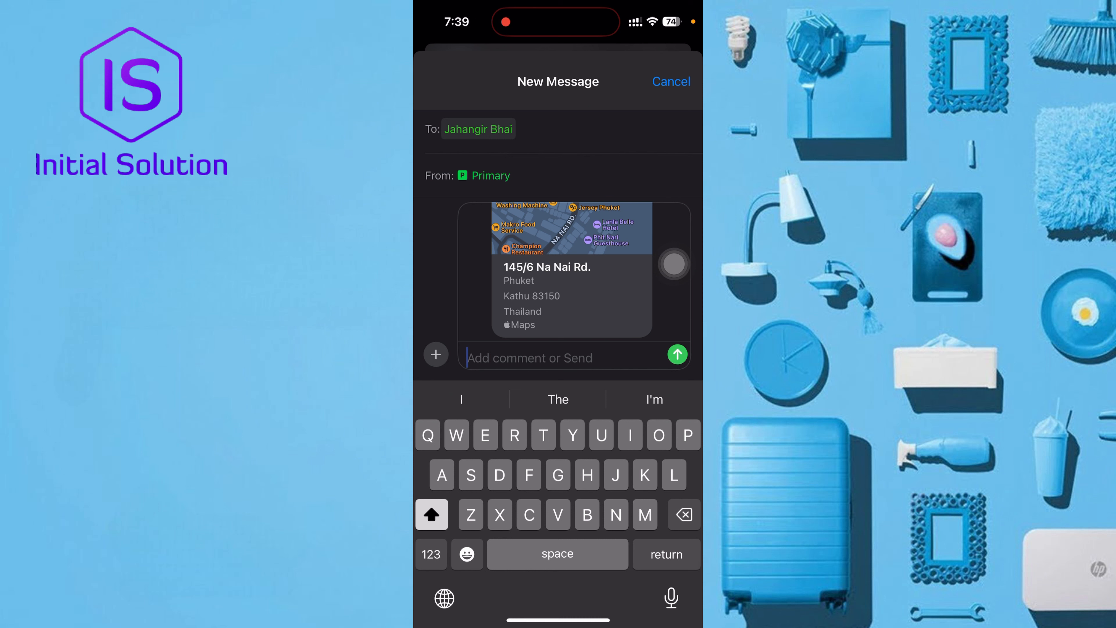